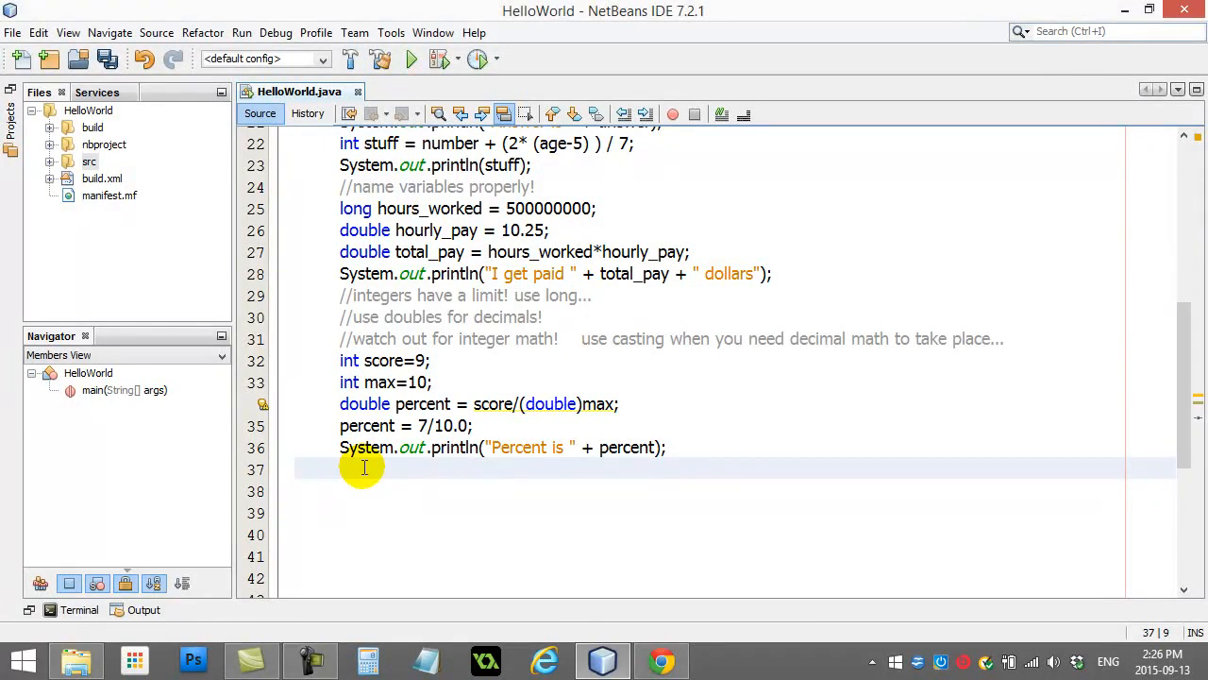
- Add the comment //modulus operator! and start a new line below it
text(//mo)
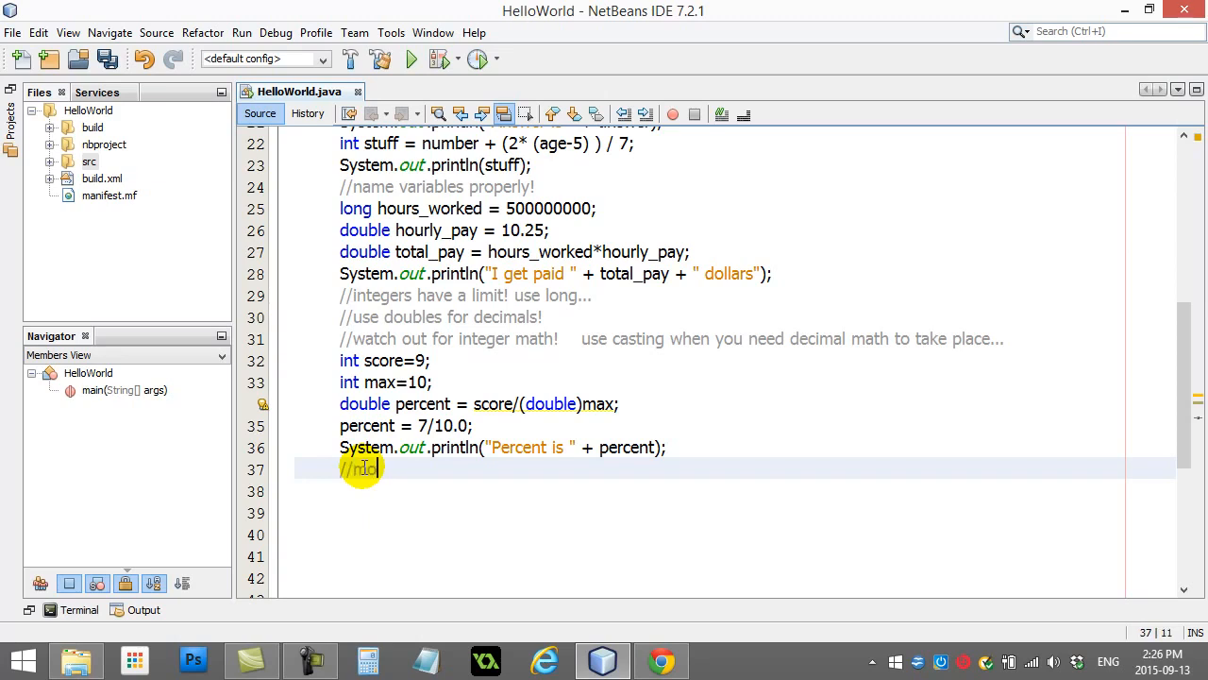
text(modulus operator)
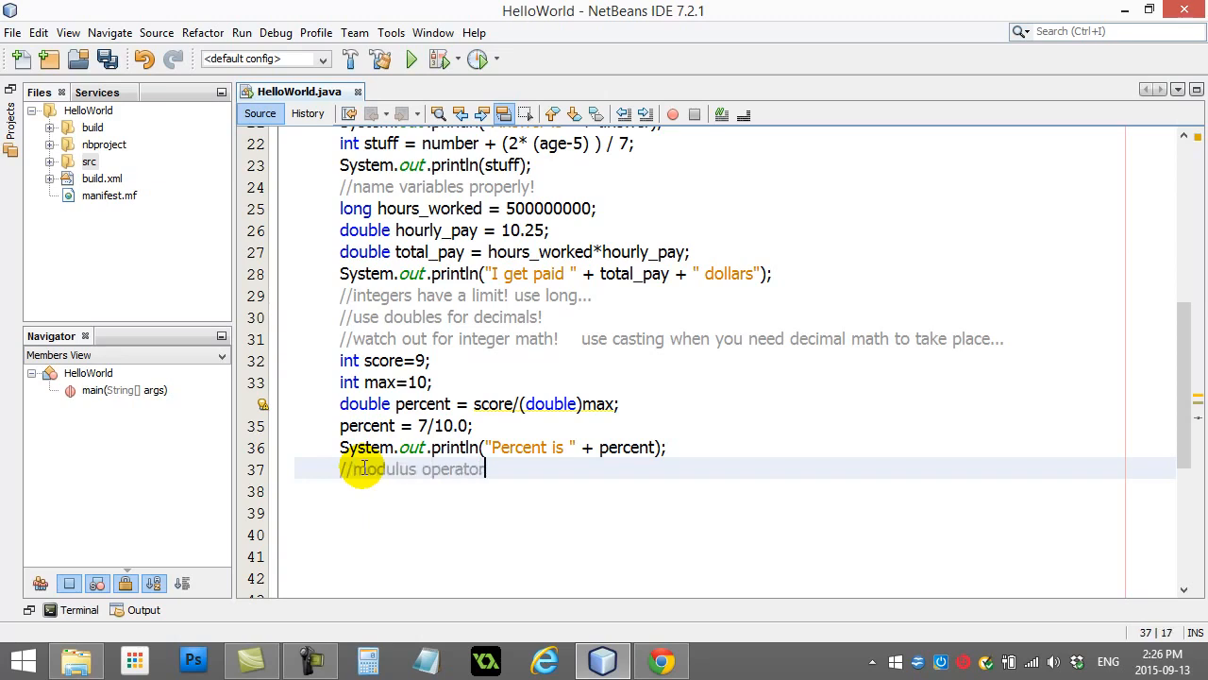
key(enter)
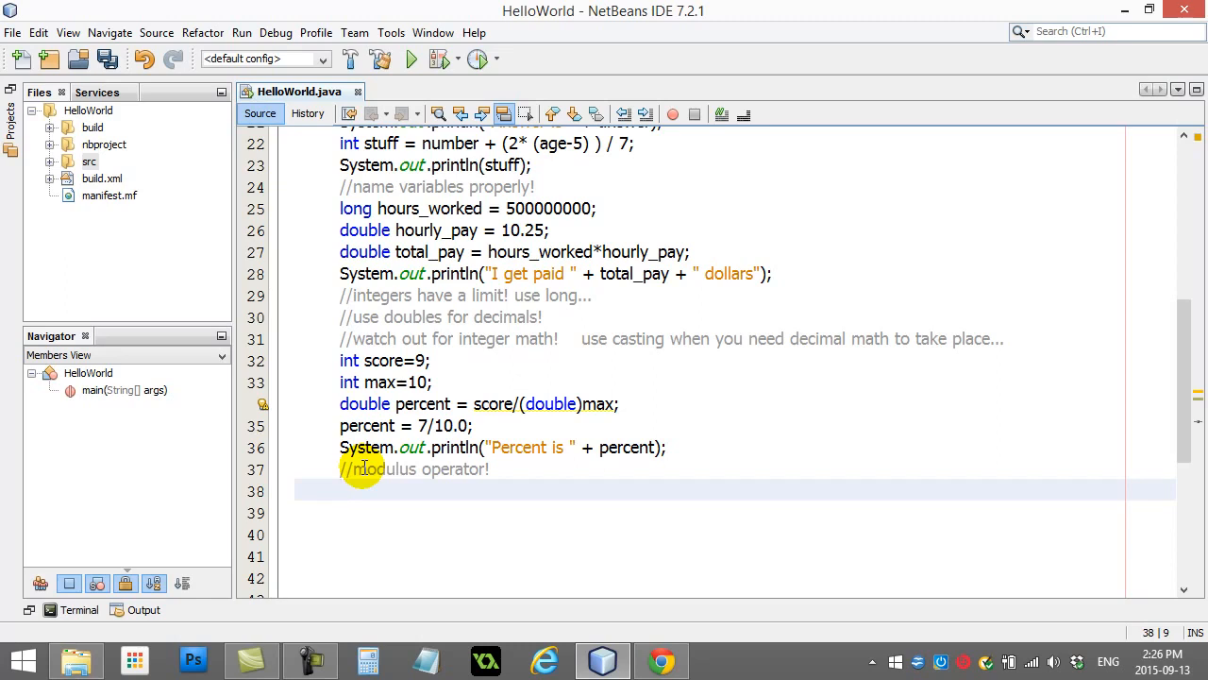
- Declare int a = 20 and int b = 6, correcting b from 15
text(int a =)
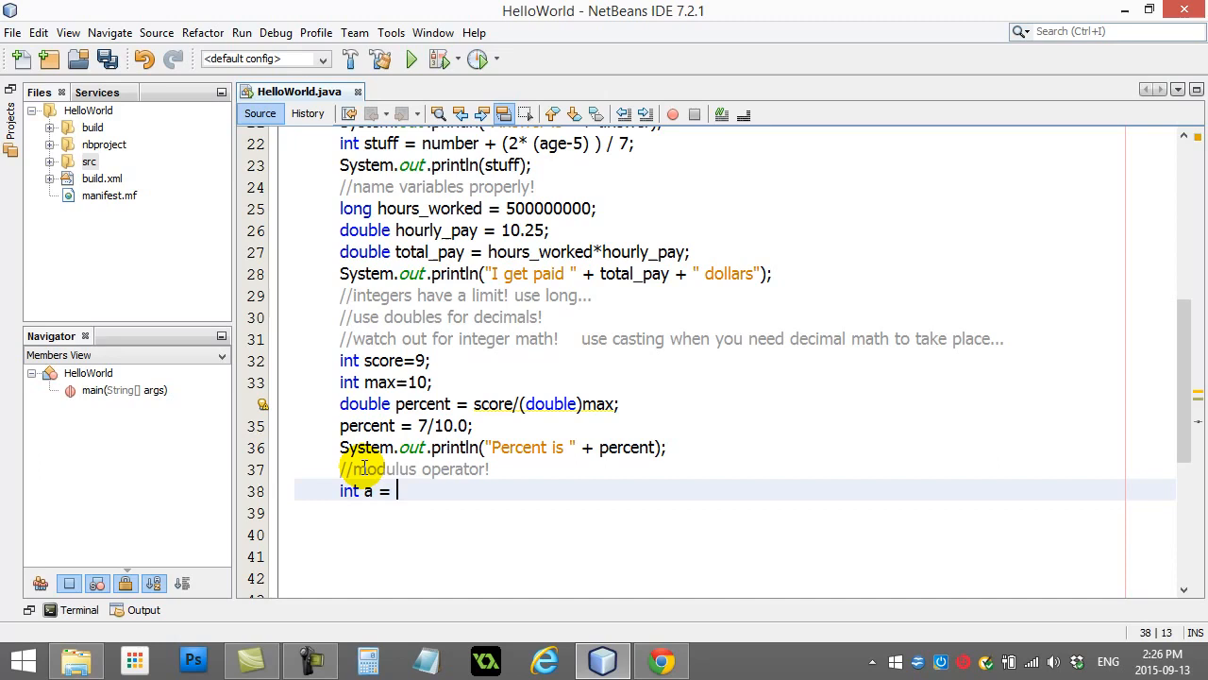
text(20;)
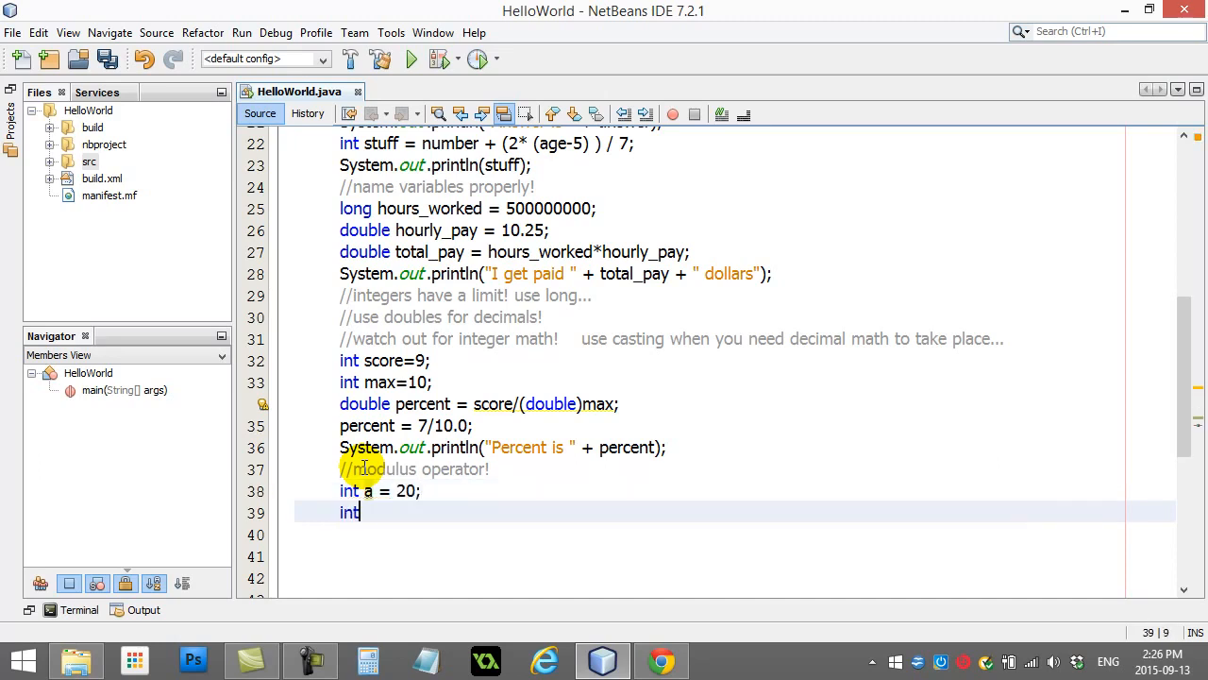
text(b =)
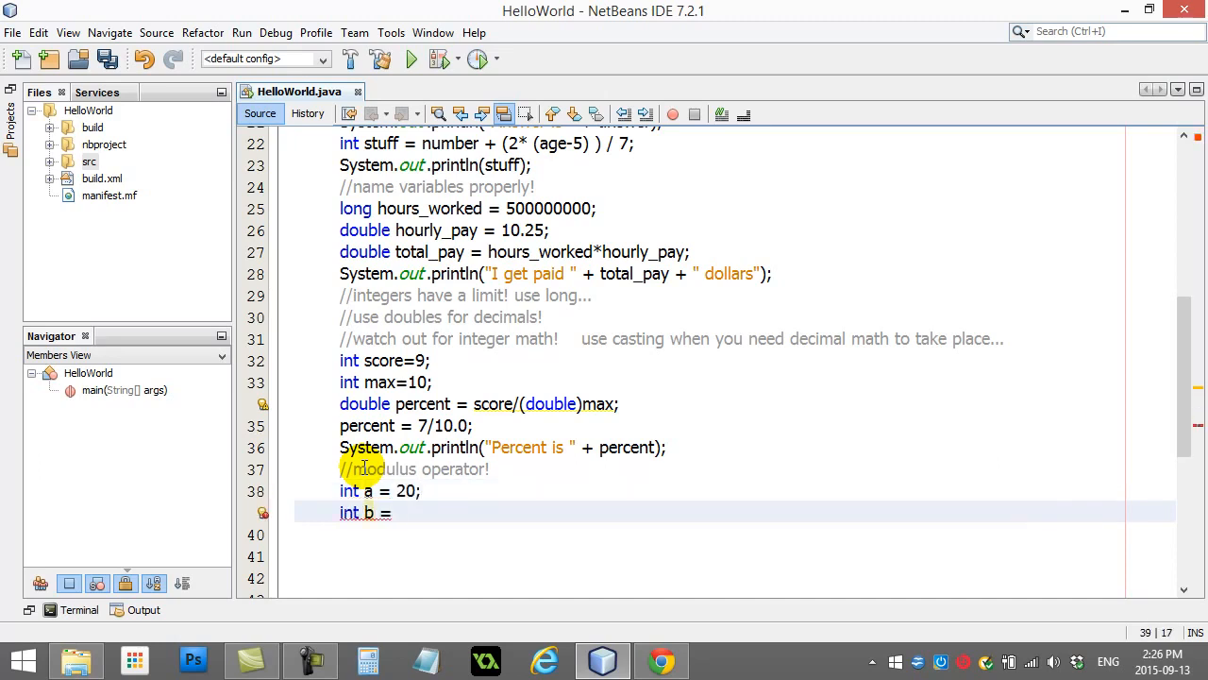
text(15)
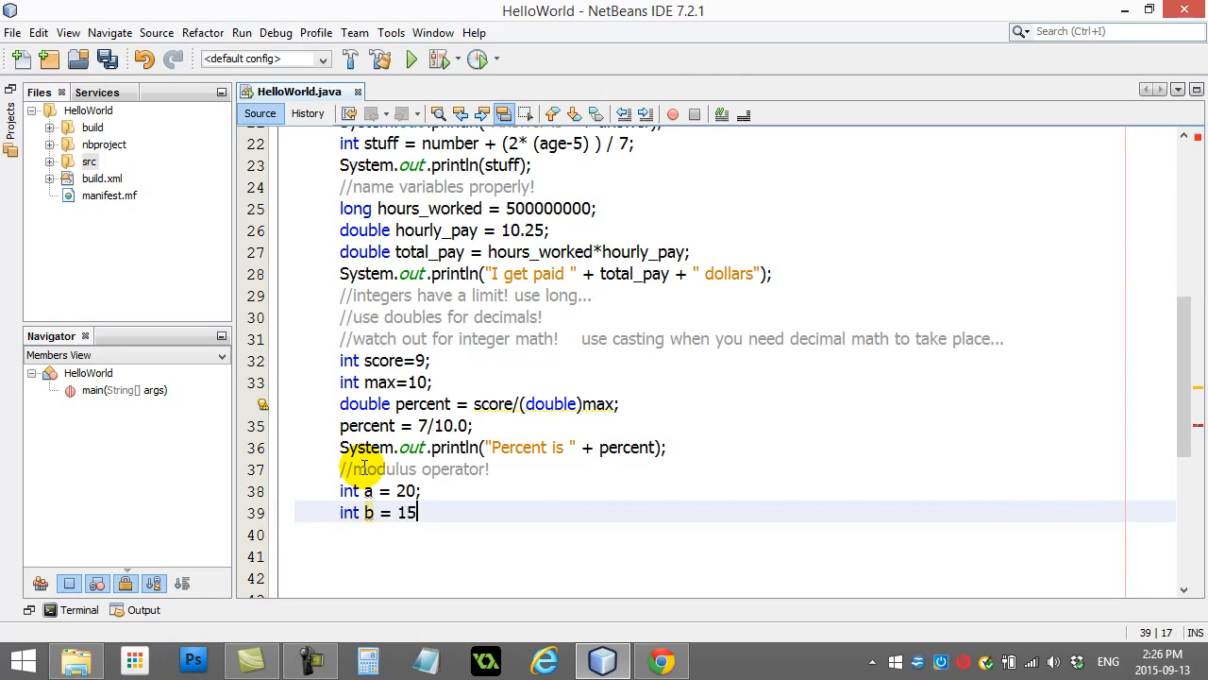
key(Backspace)
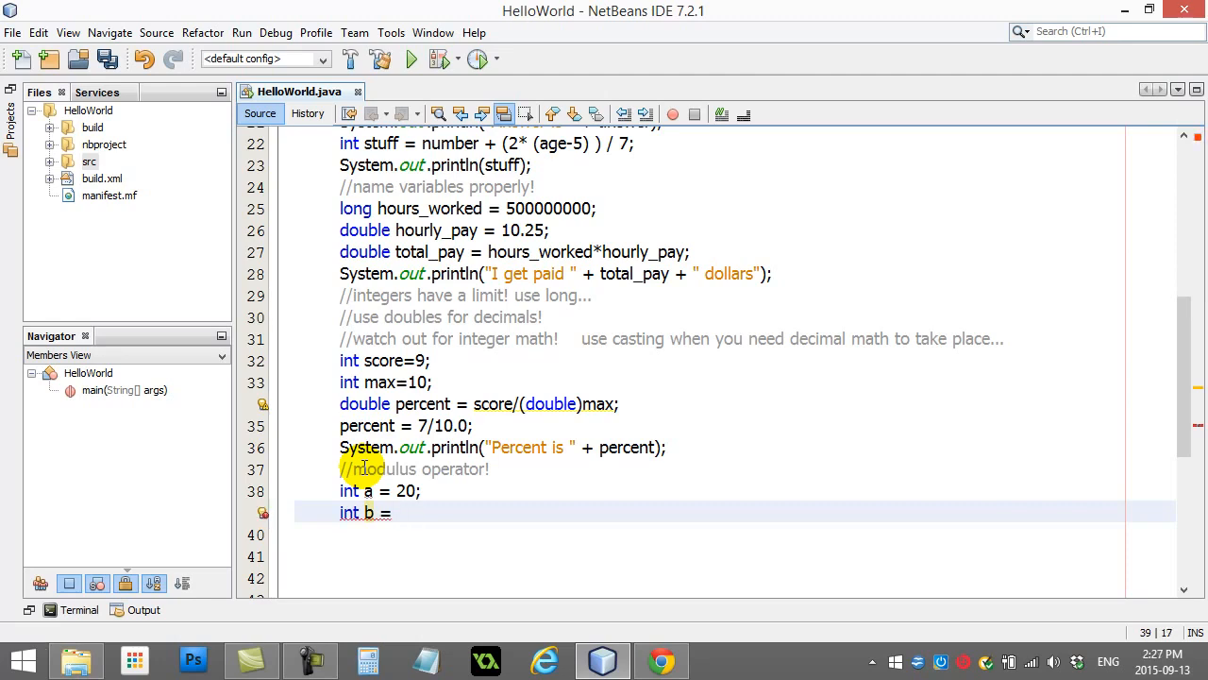
text(6;)
click(708, 534)
text(int c =)
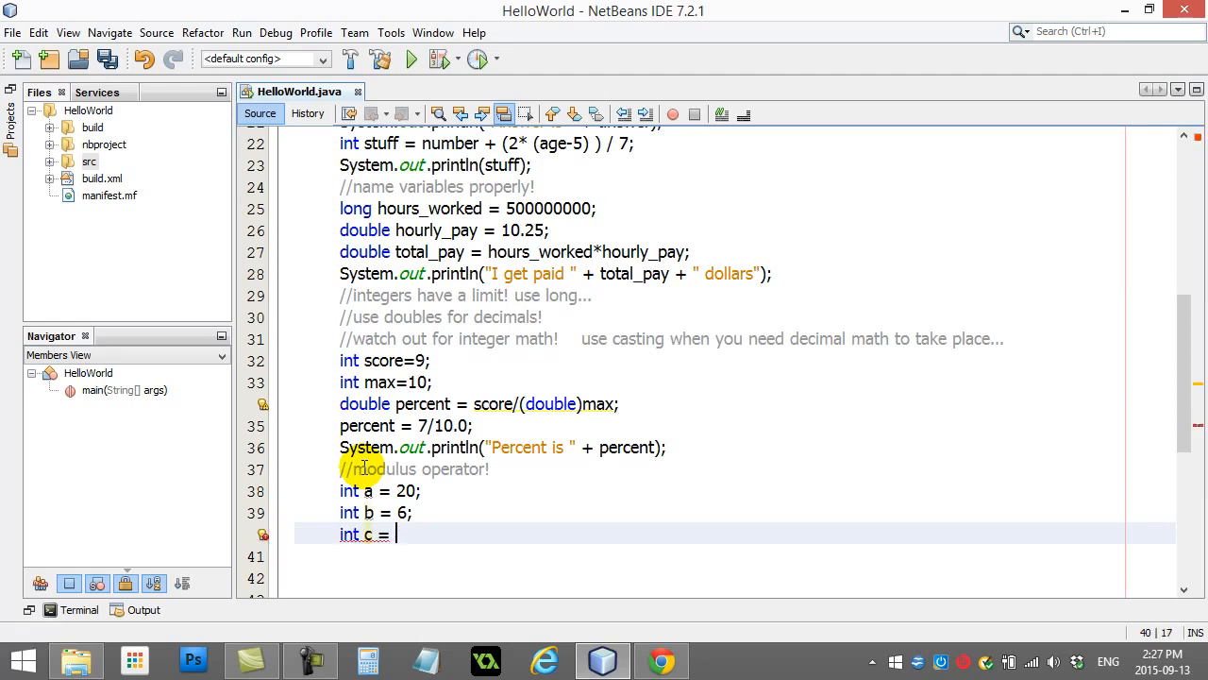
- Compute int c = a/b and print c with System.out.println
text(a/b)
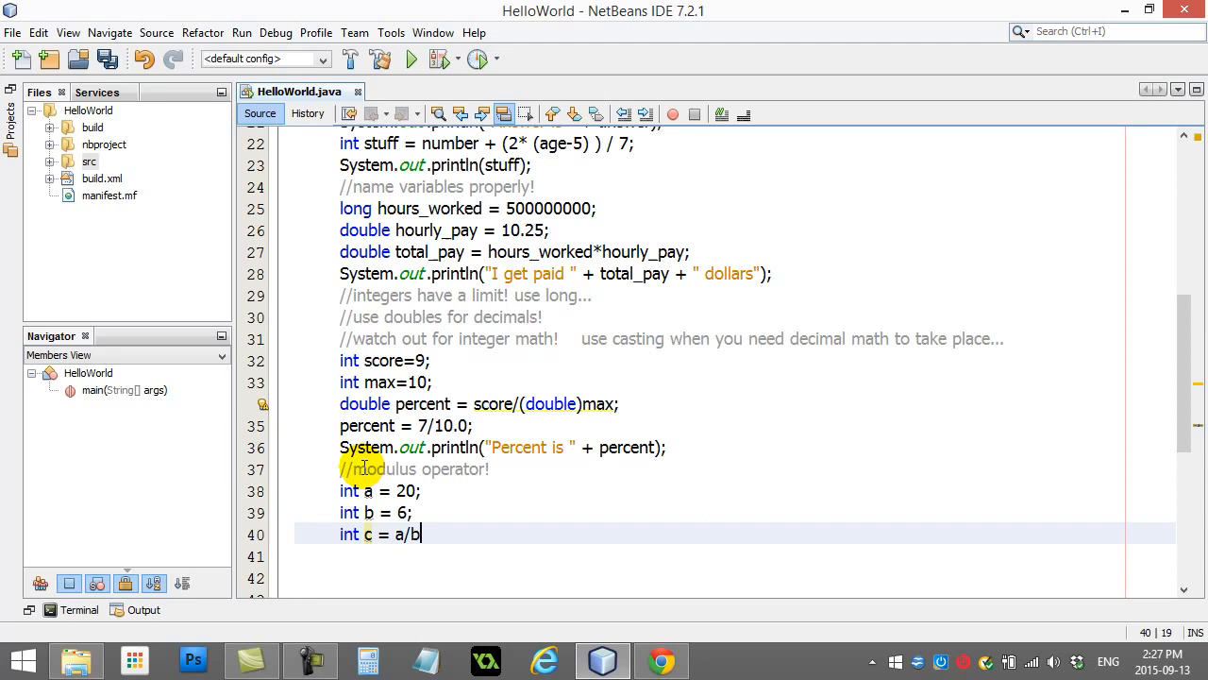
text(System.ou)
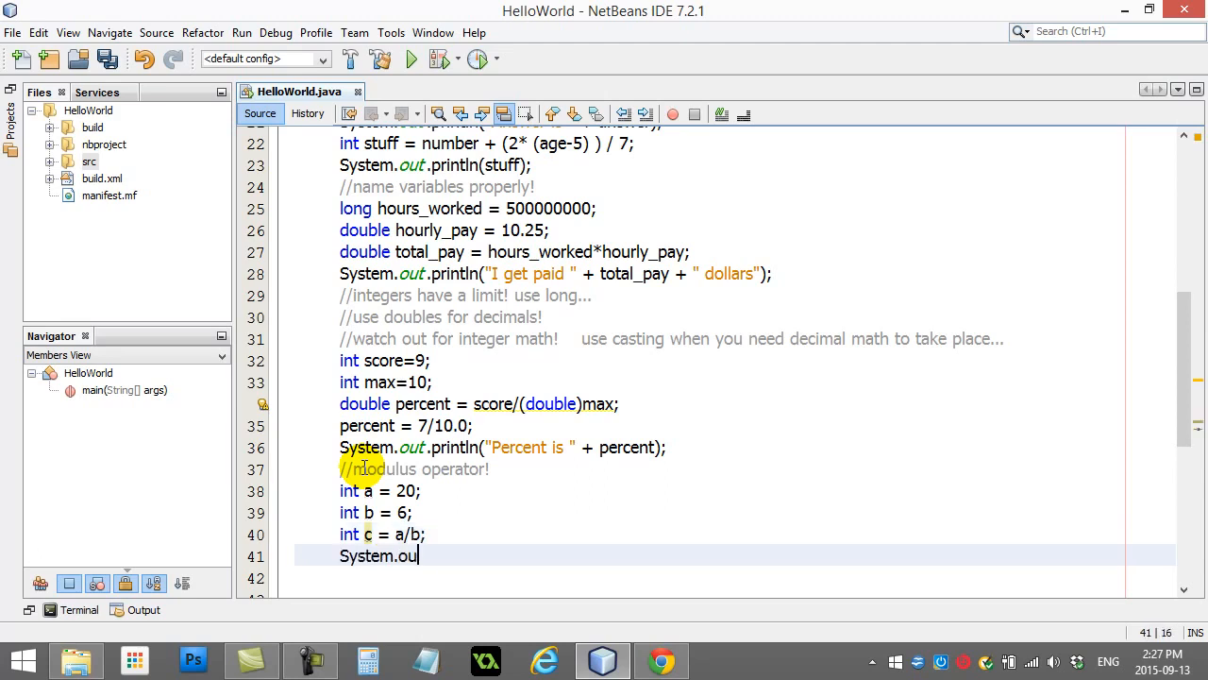
text(t.println(c);)
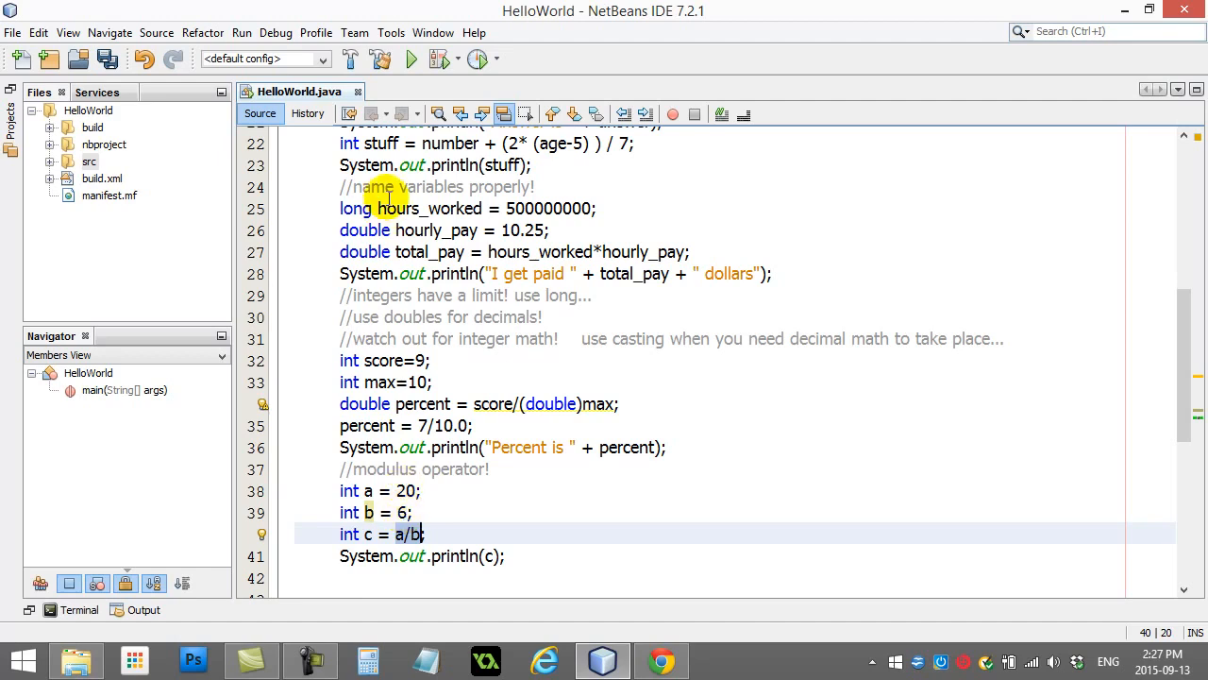
- Run HelloWorld so the output shows 3 with a successful build
click(412, 58)
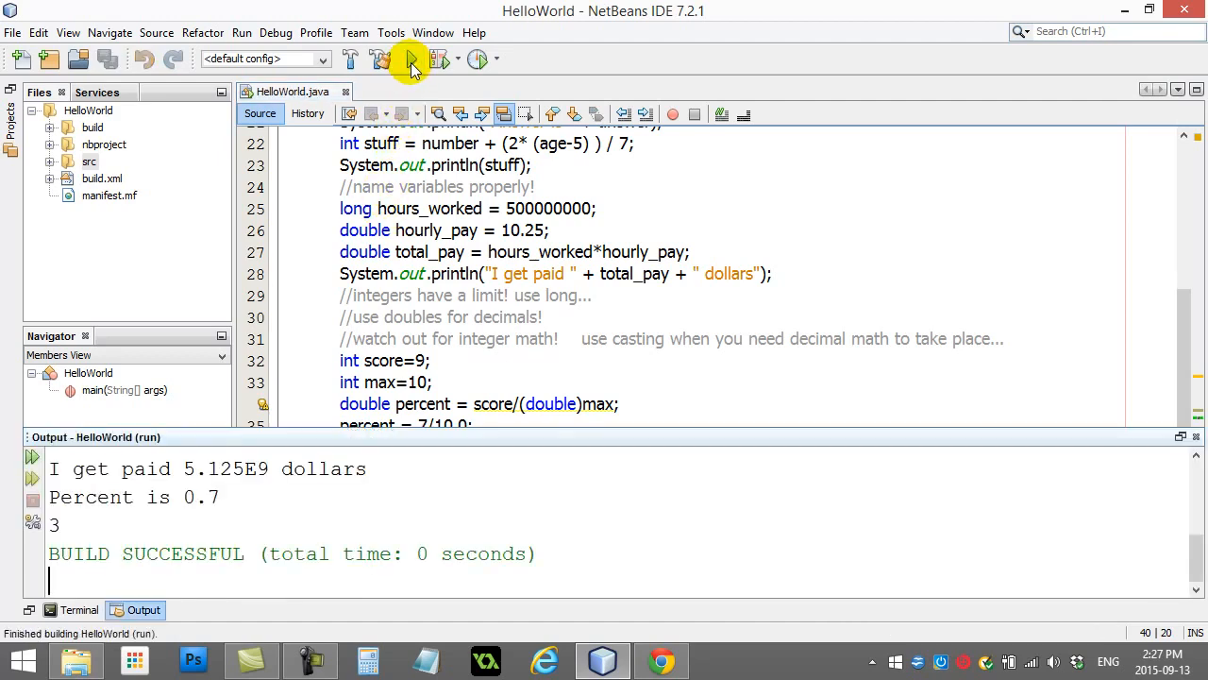
mouse_move(47, 525)
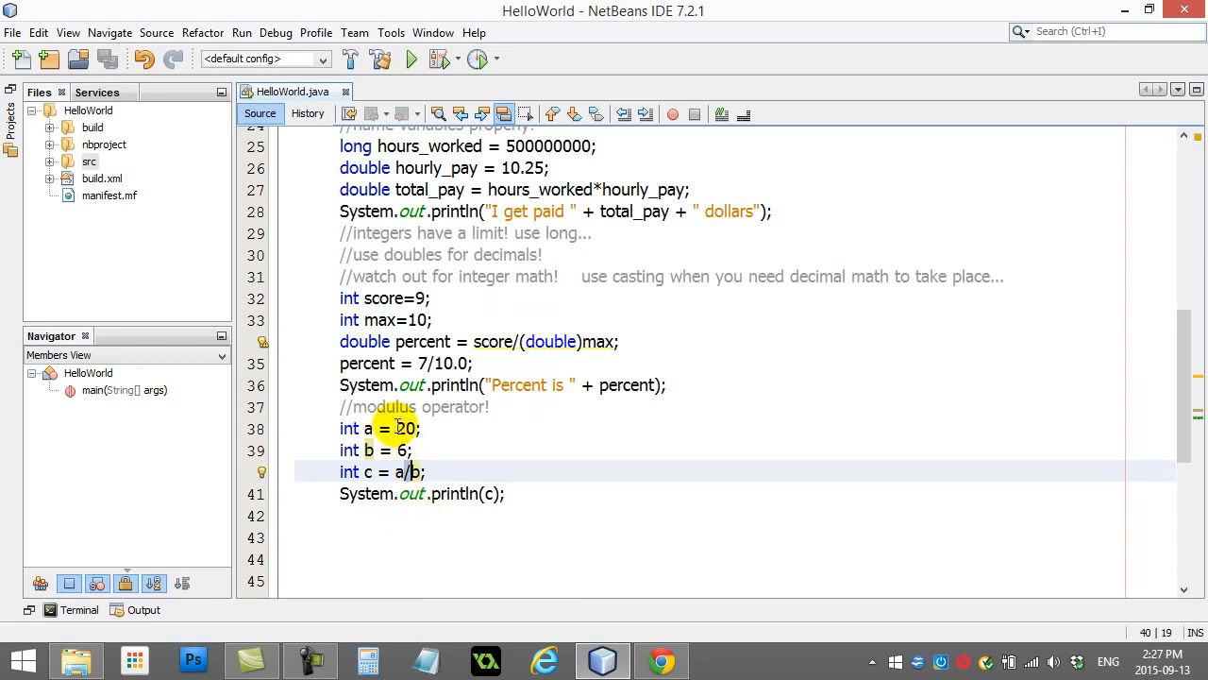
- Place the caret on the blank line 42 below the print statement
click(423, 427)
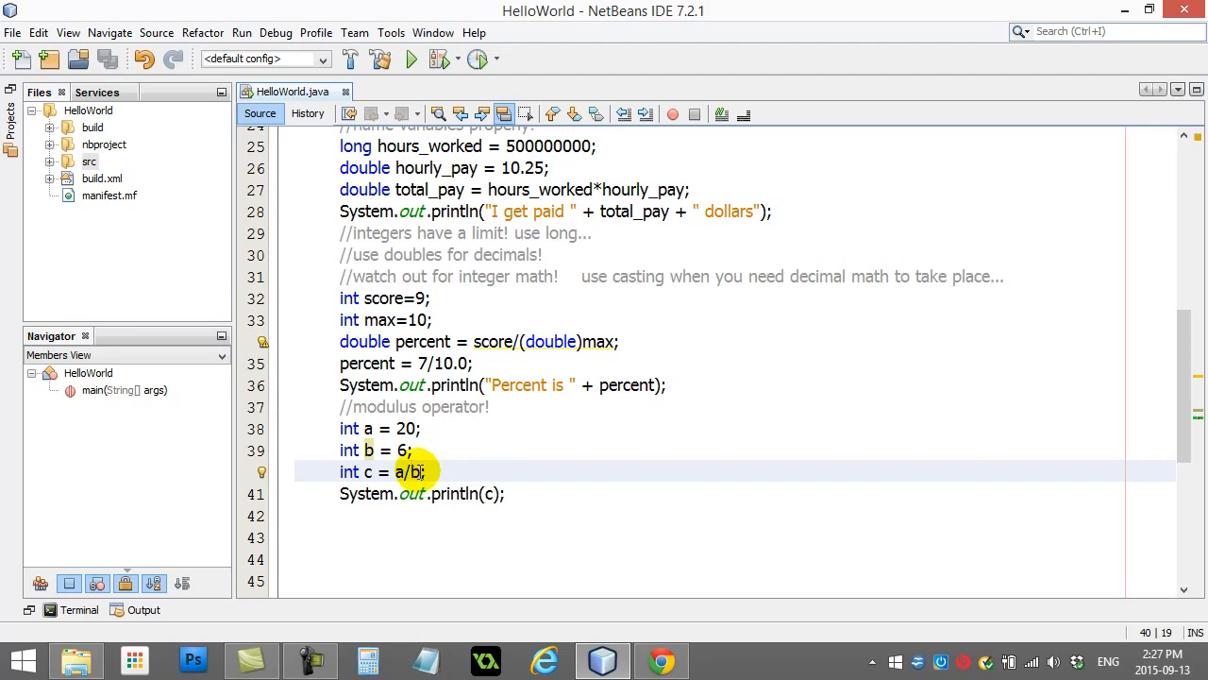
click(404, 472)
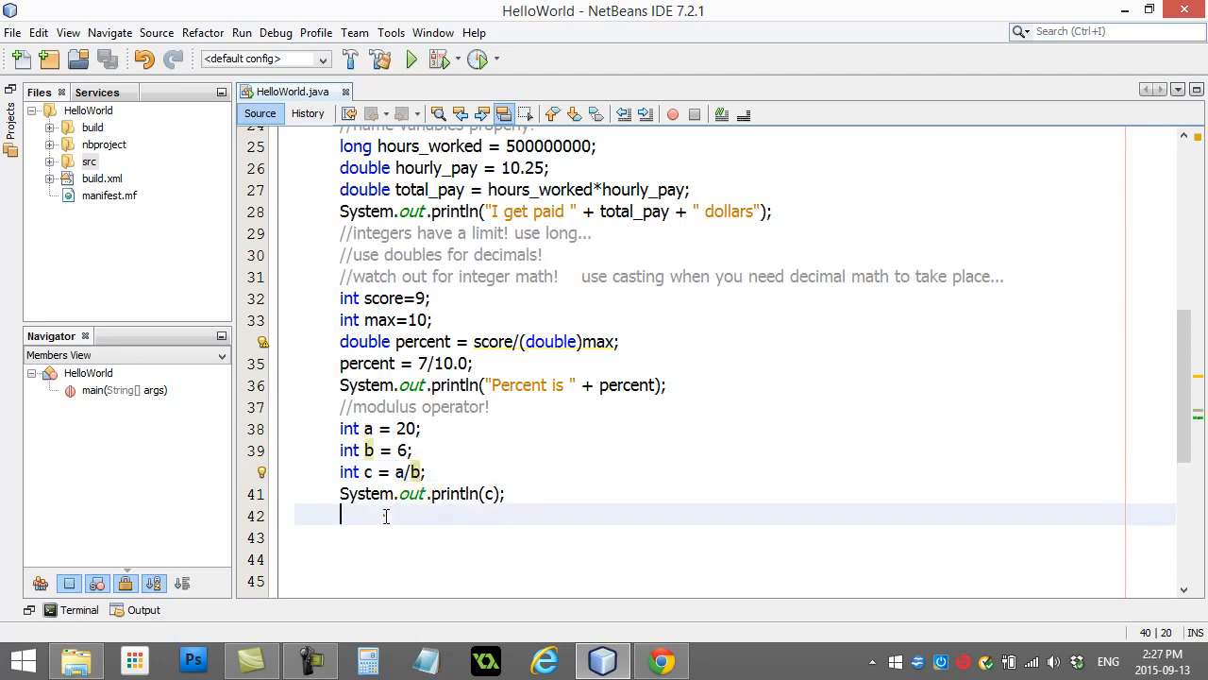
mouse_move(385, 516)
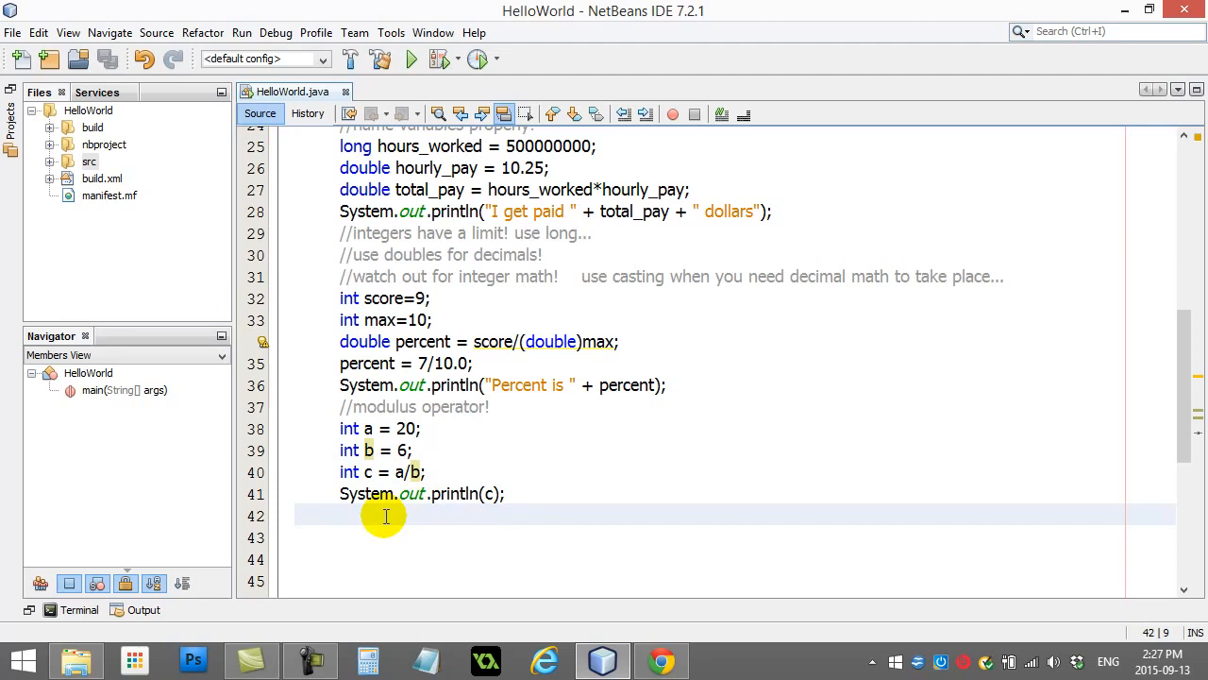
click(412, 472)
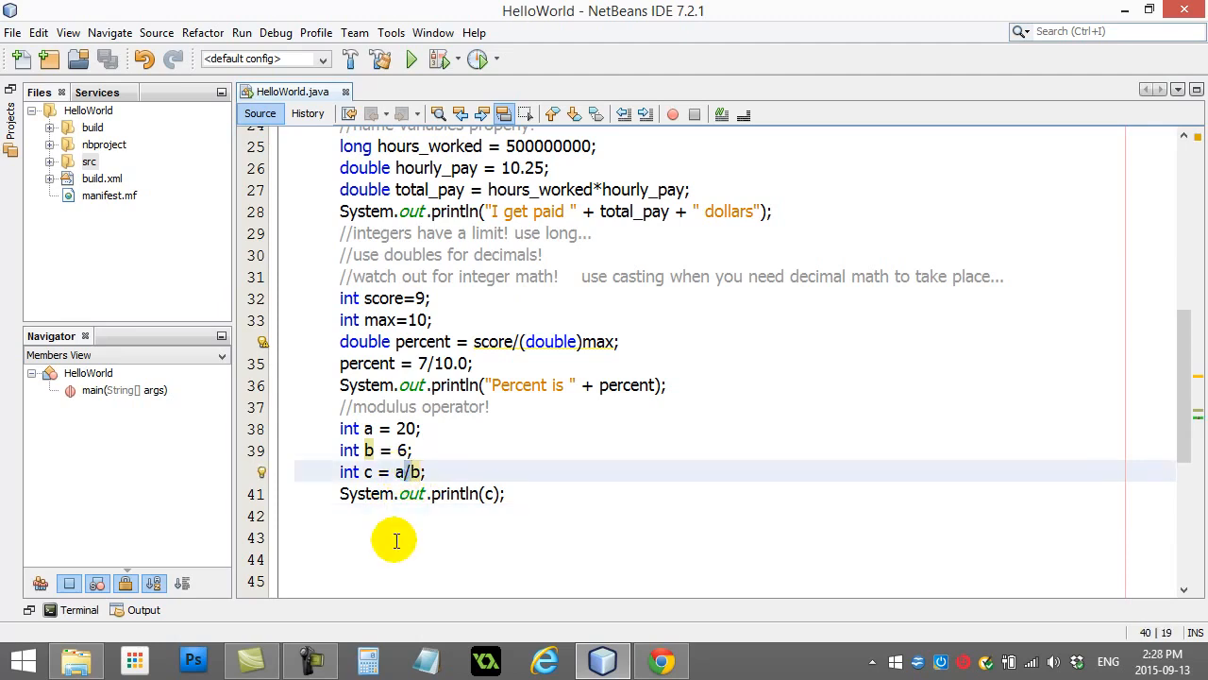
- Change c to a%b and append 'leftover' to the modulus comment
text(%)
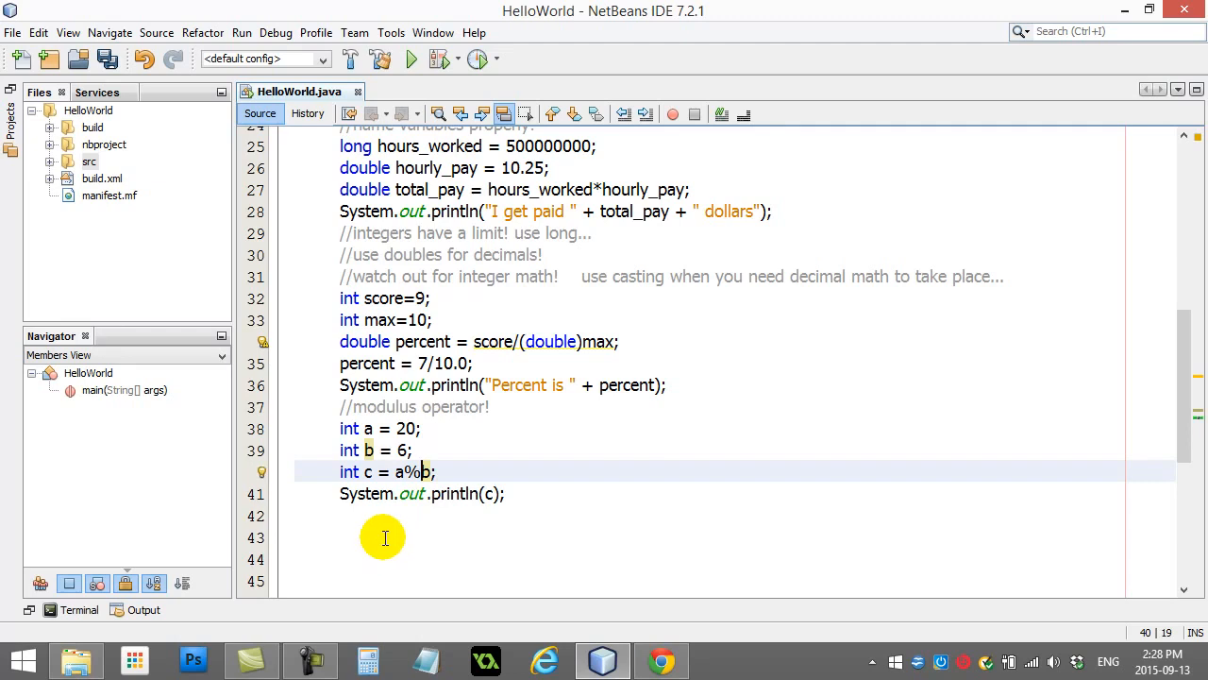
mouse_move(463, 408)
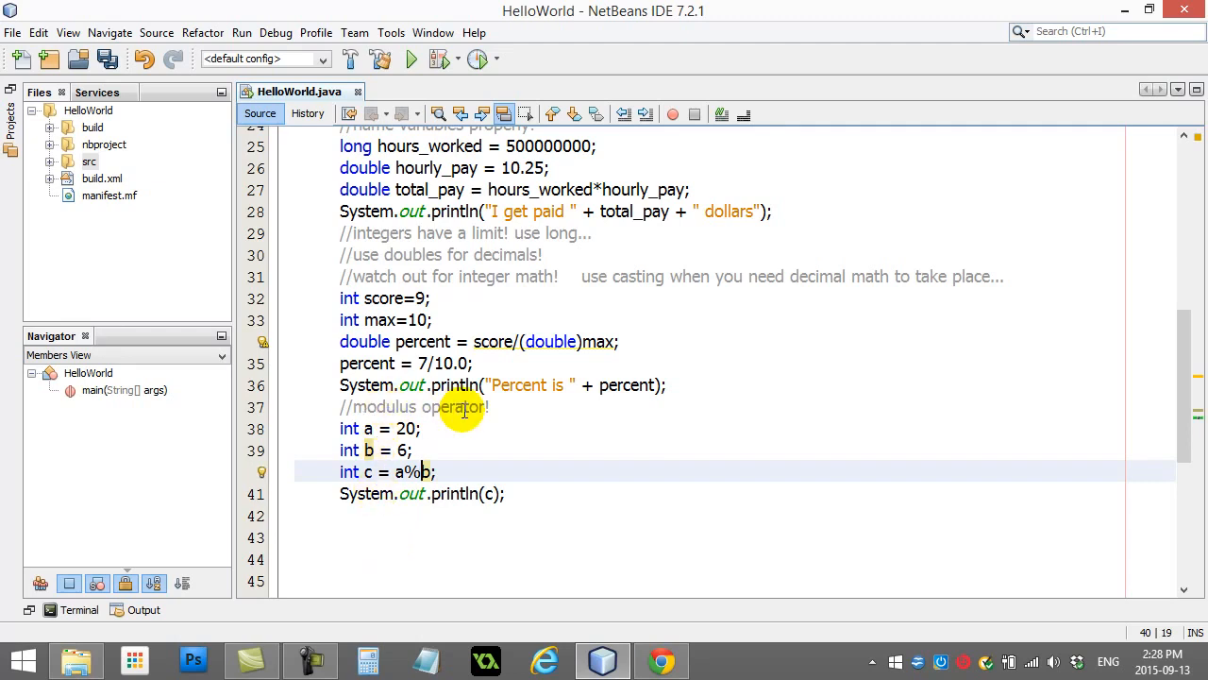
click(436, 472)
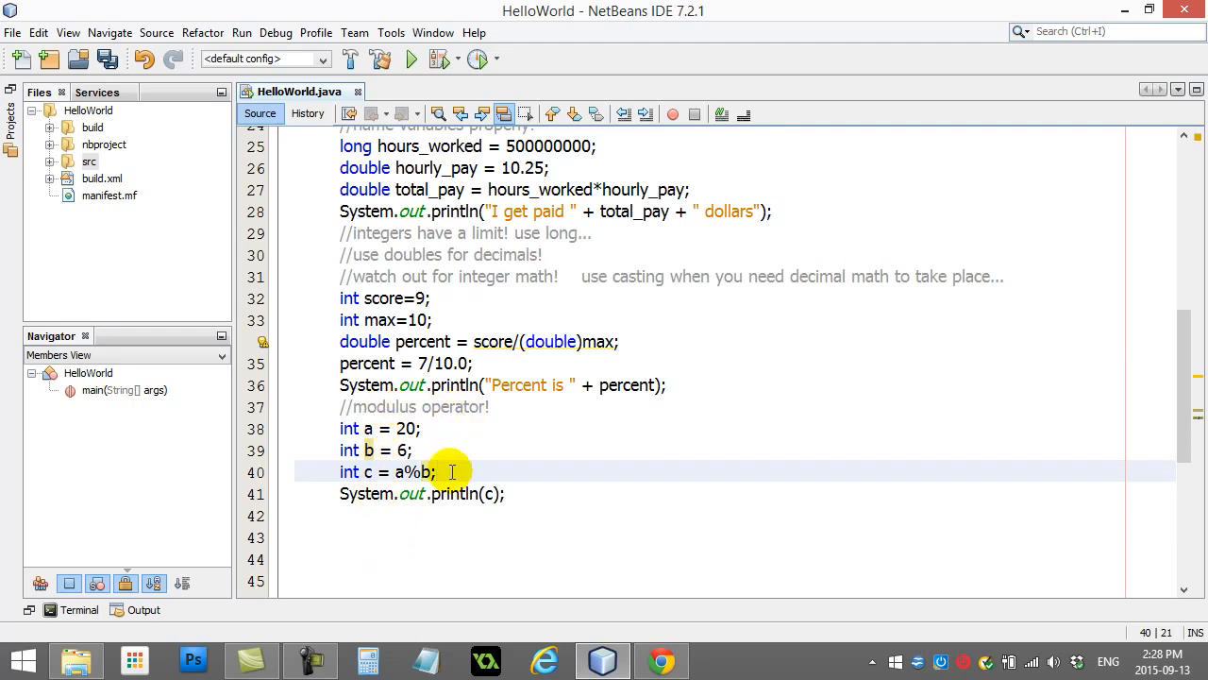
click(491, 406)
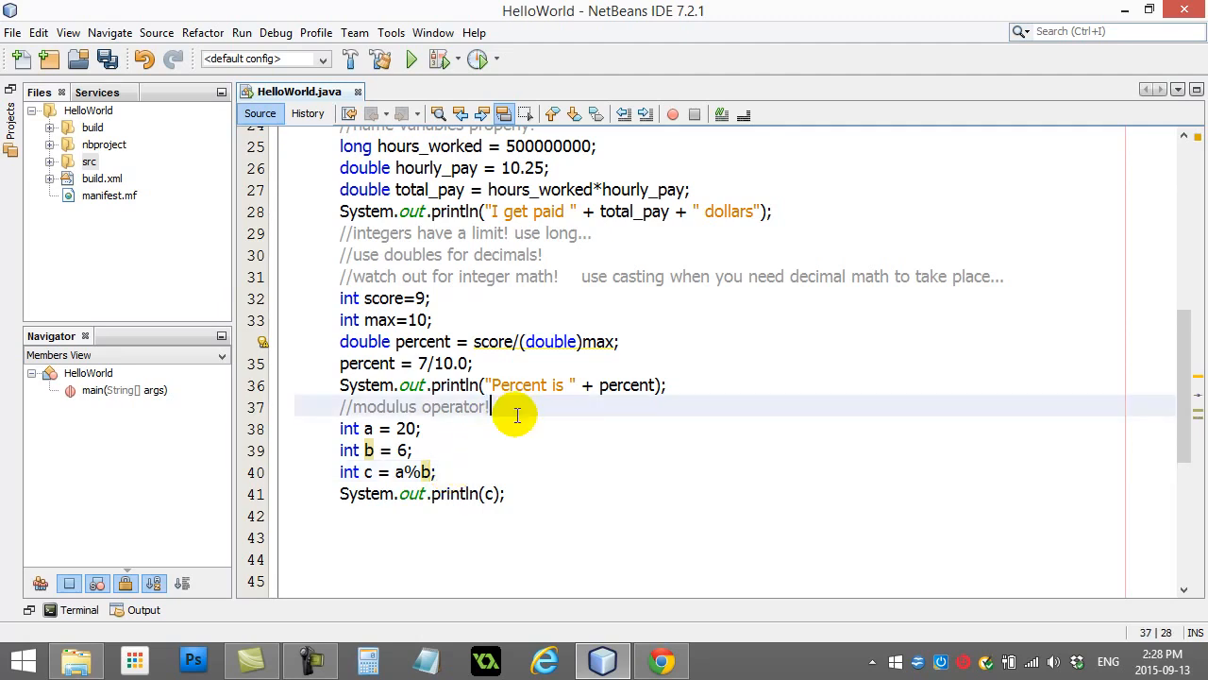
text(leftover)
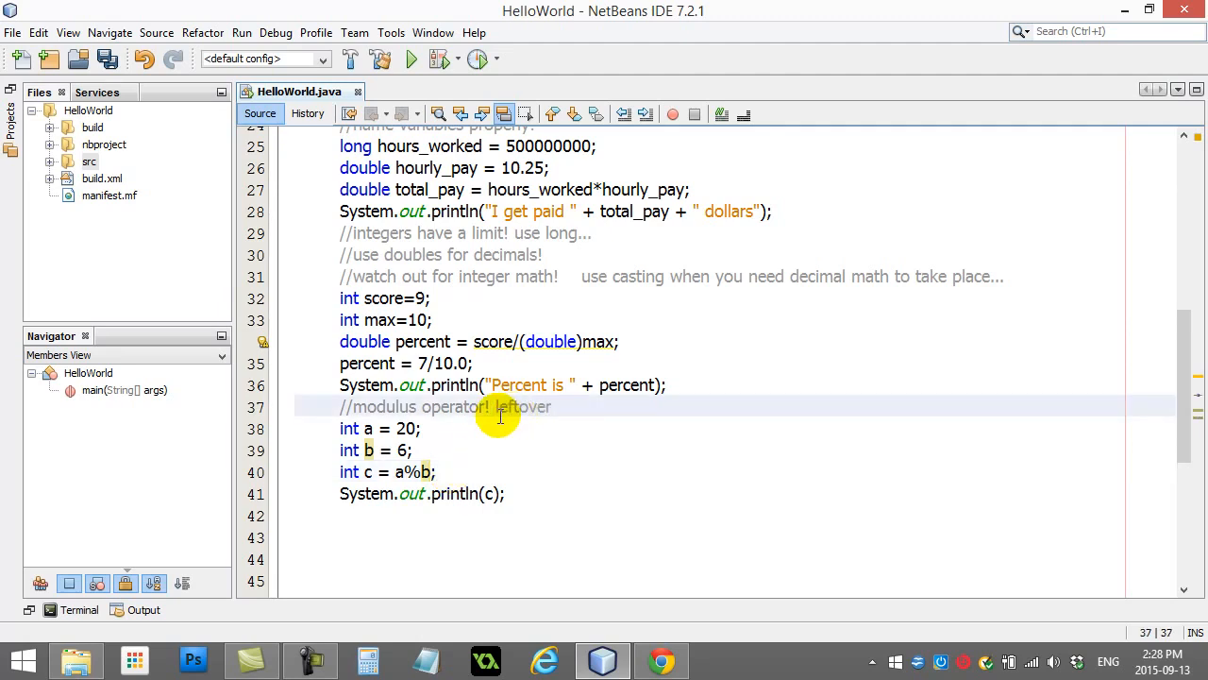
- Replace the word 'leftover' in the comment with 'remainder'
click(400, 472)
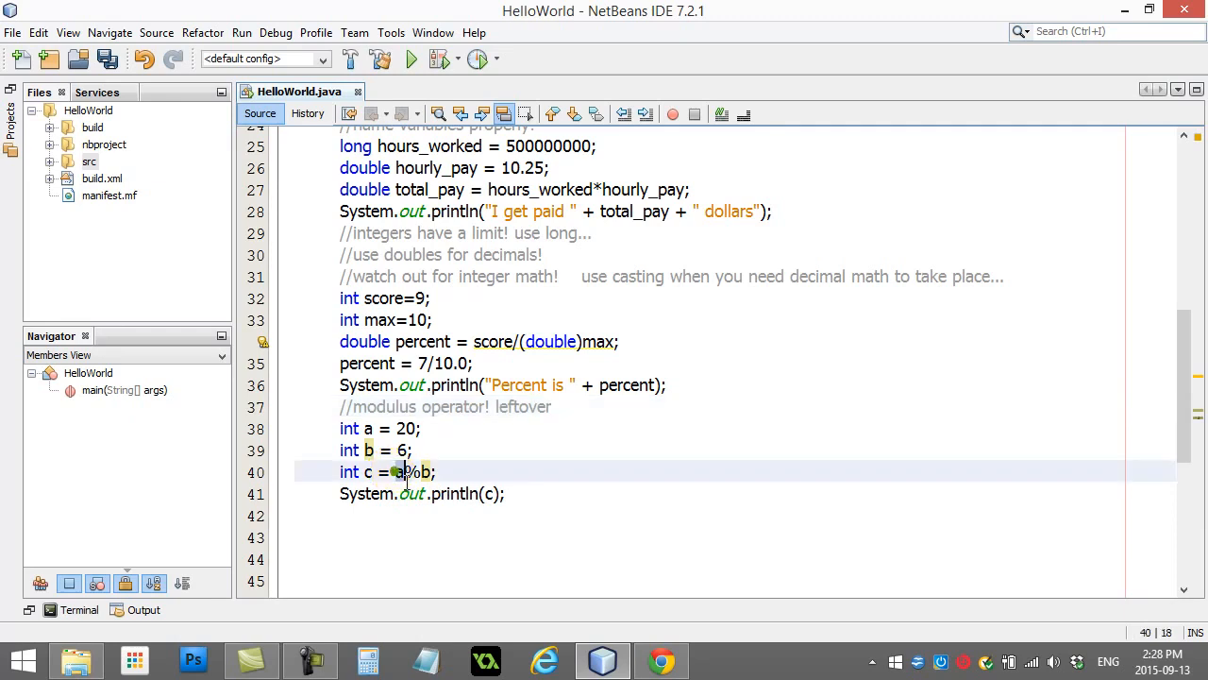
double_click(406, 472)
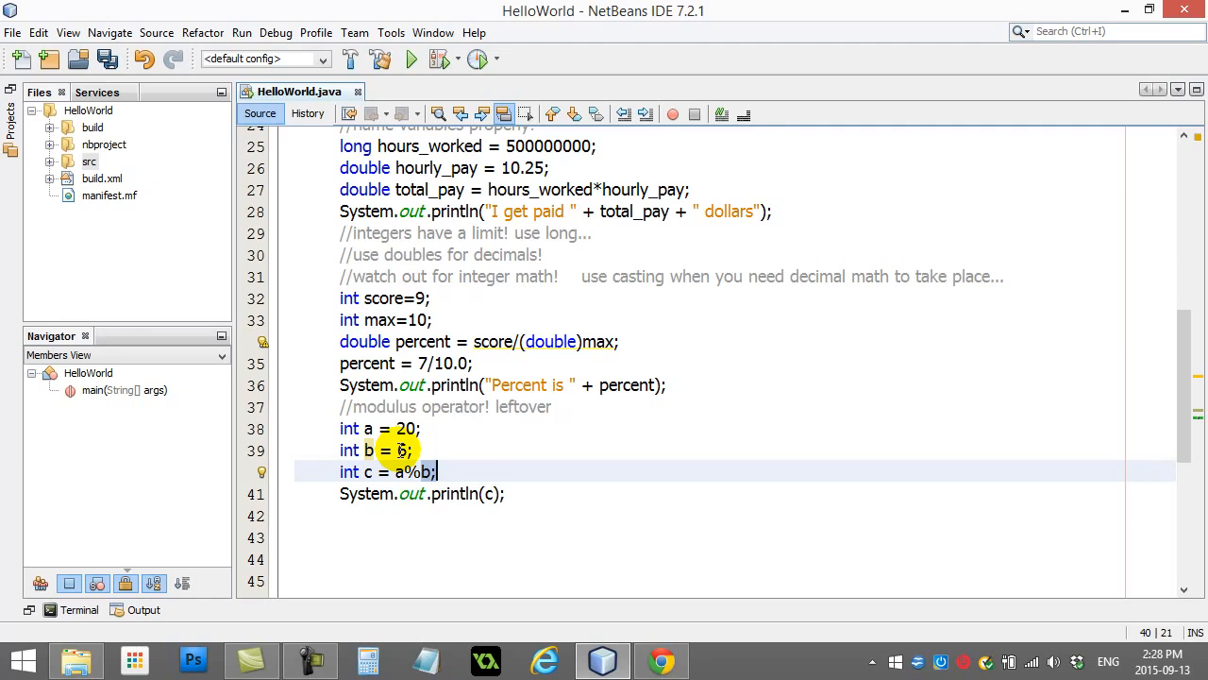
double_click(521, 406)
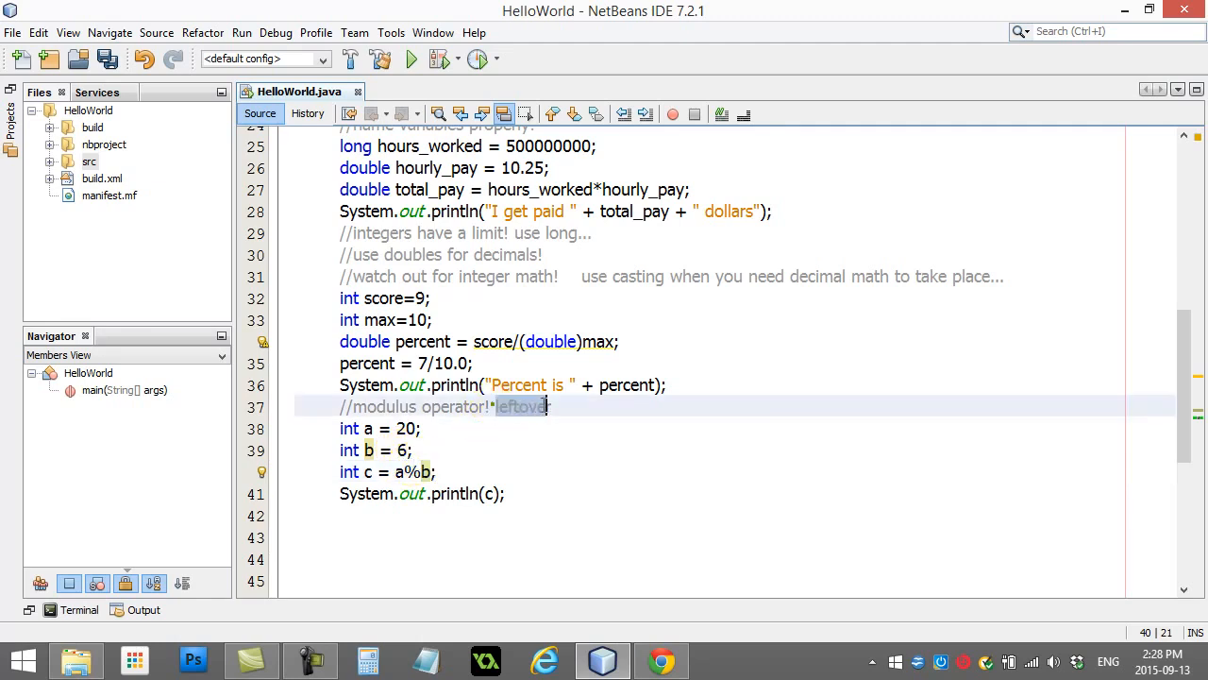
text(remainder)
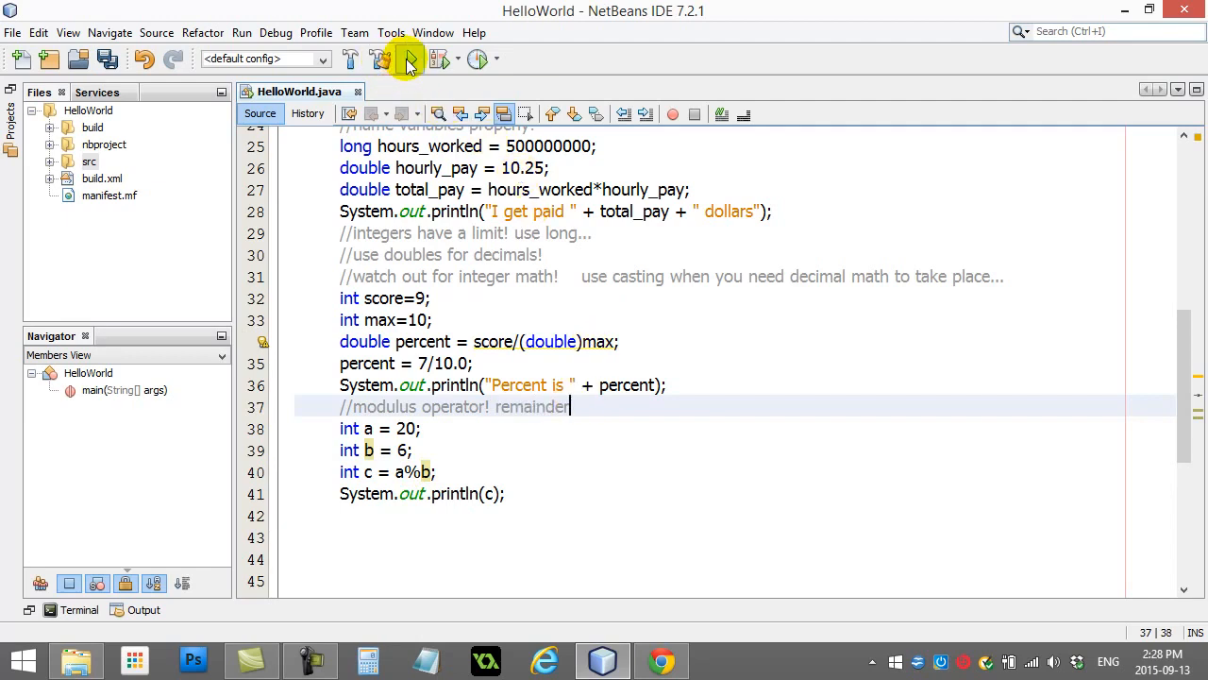
- Set a = 13 and b = 5 and run HelloWorld to see the remainder
click(410, 59)
text(13)
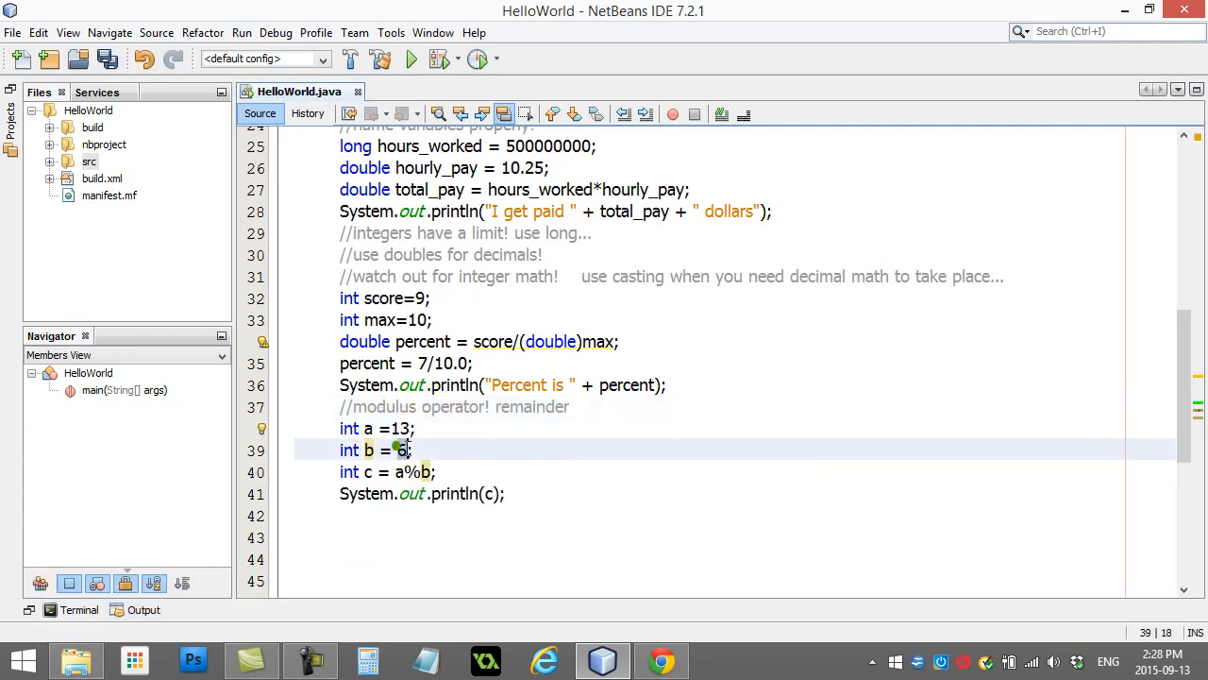
text(5)
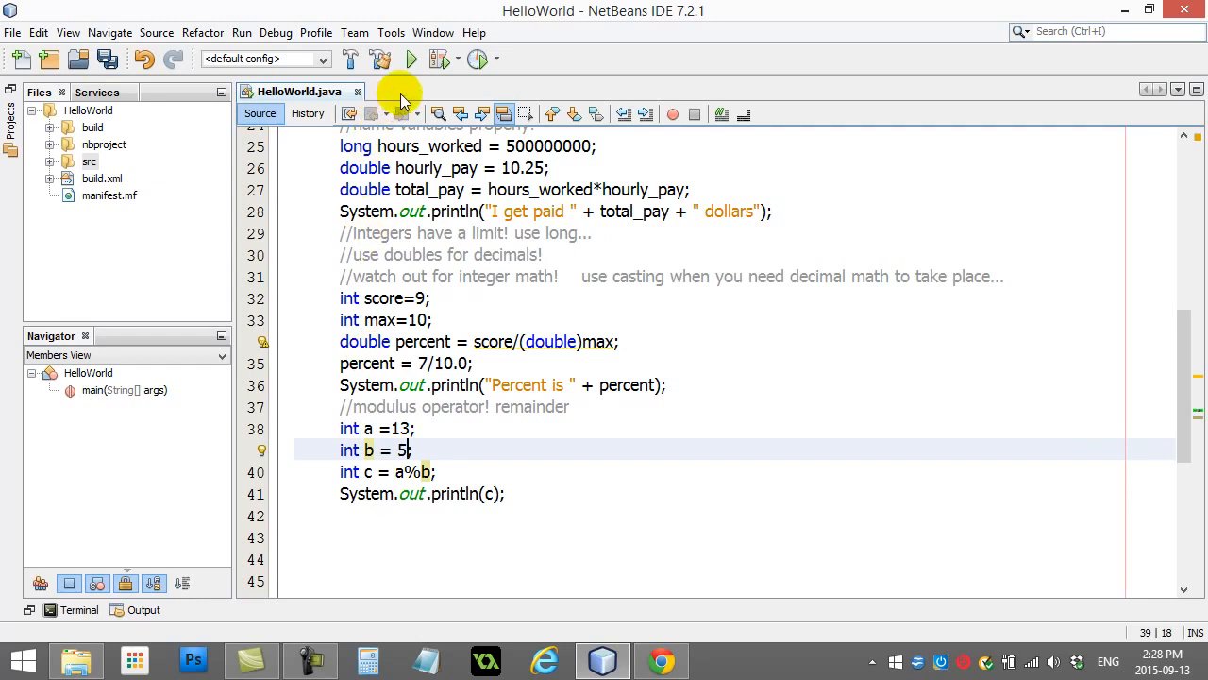
mouse_move(410, 58)
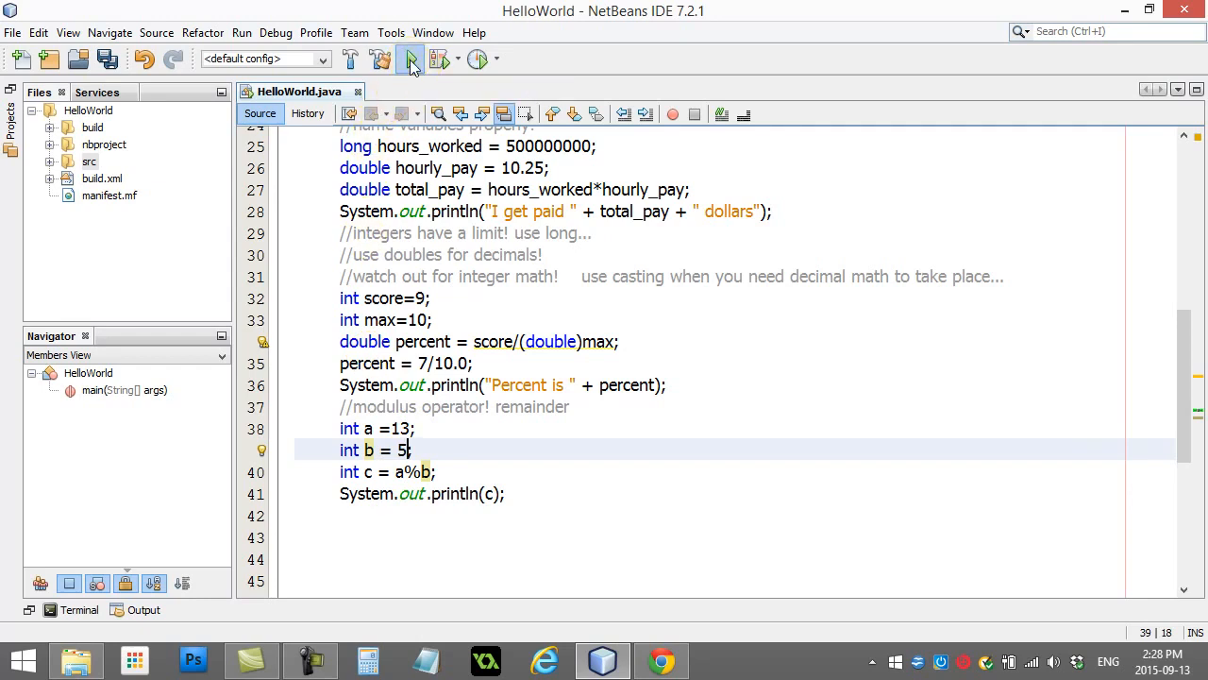
click(410, 59)
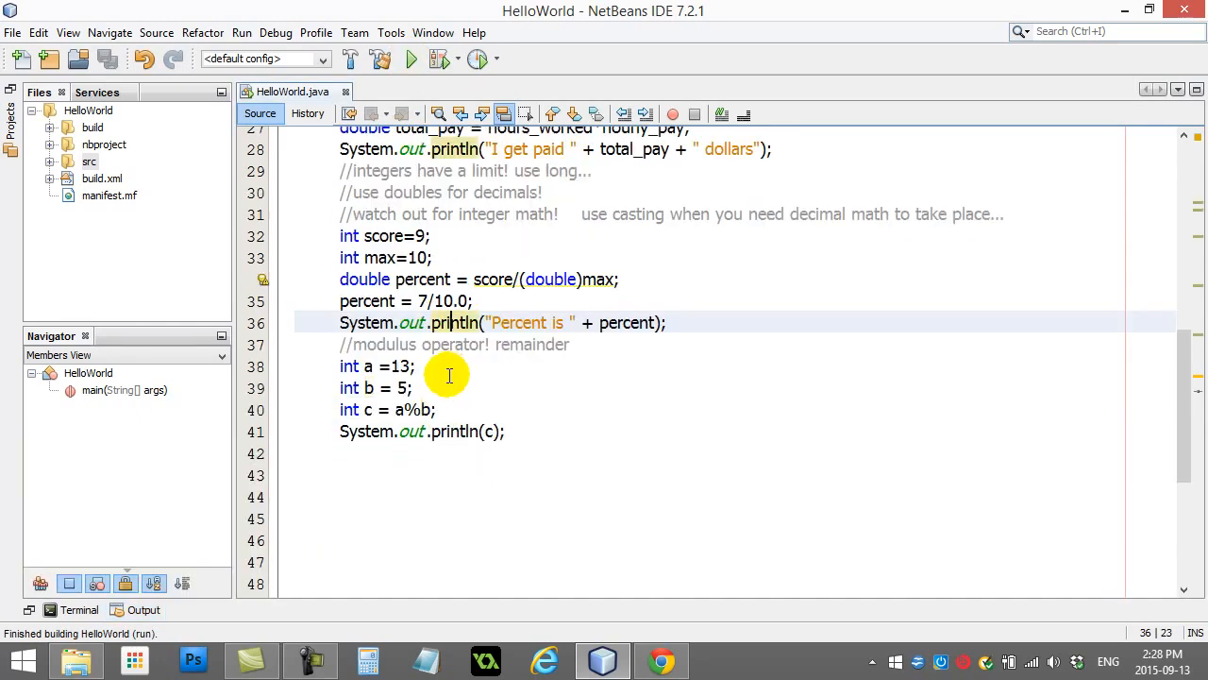
- Make a negative (-13) while keeping b = 5 and c = a%b
click(391, 366)
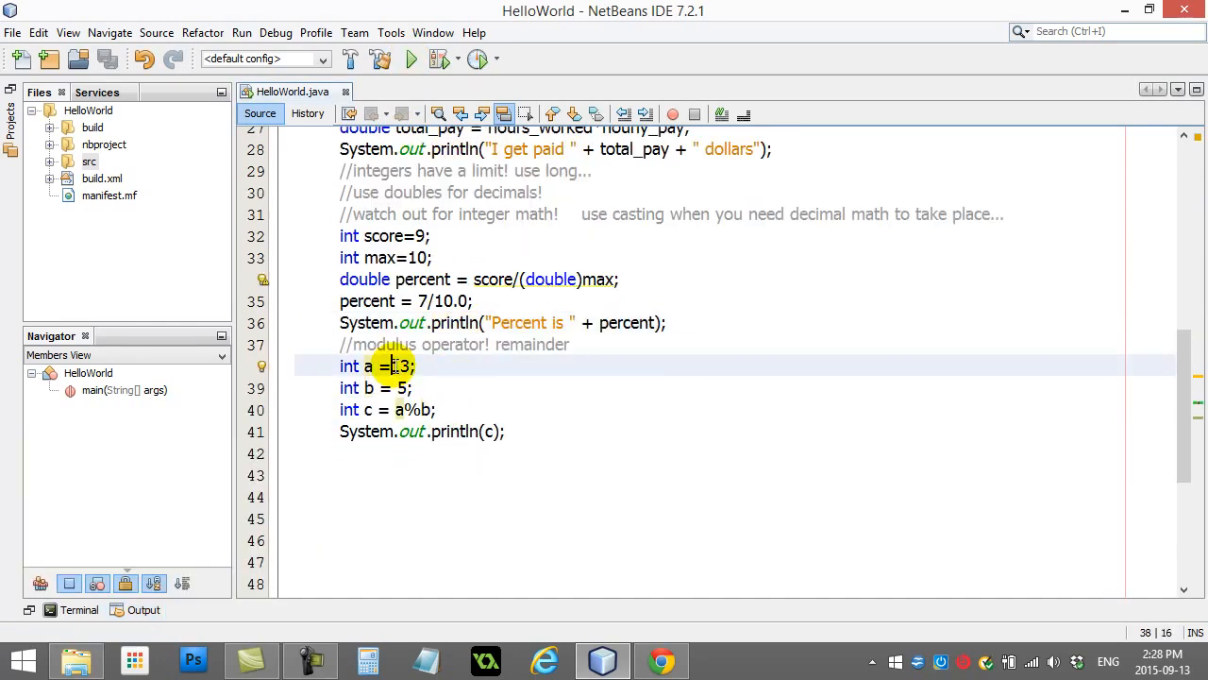
click(411, 58)
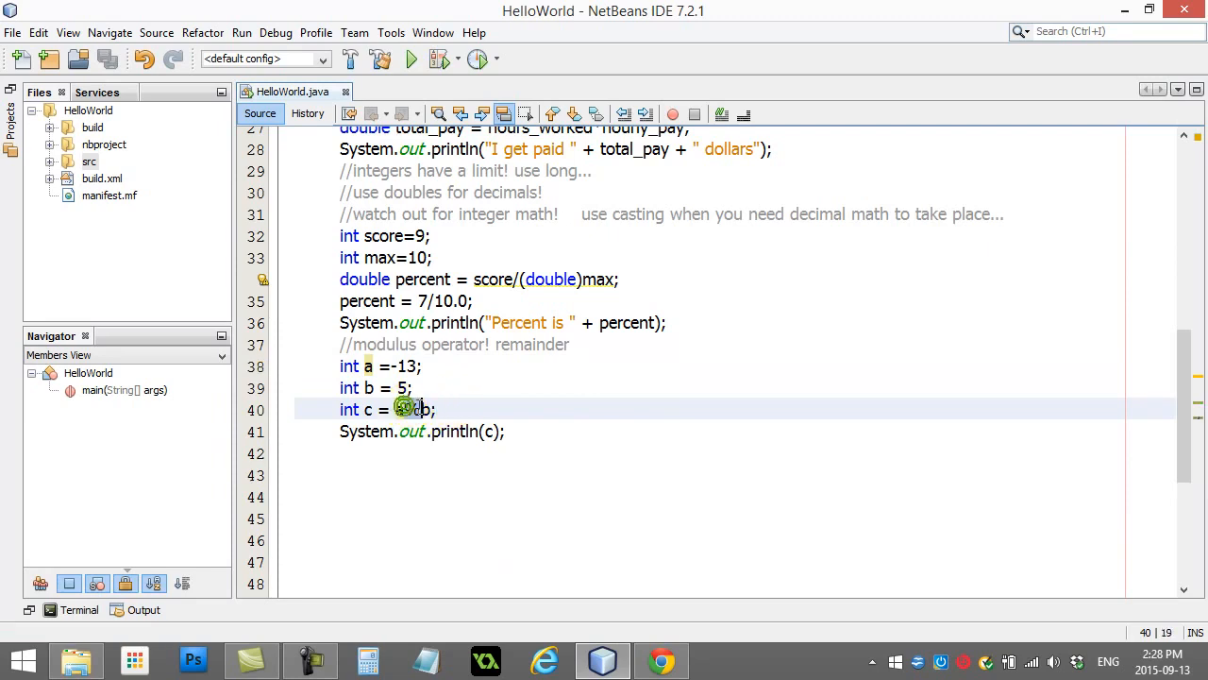
text(%b)
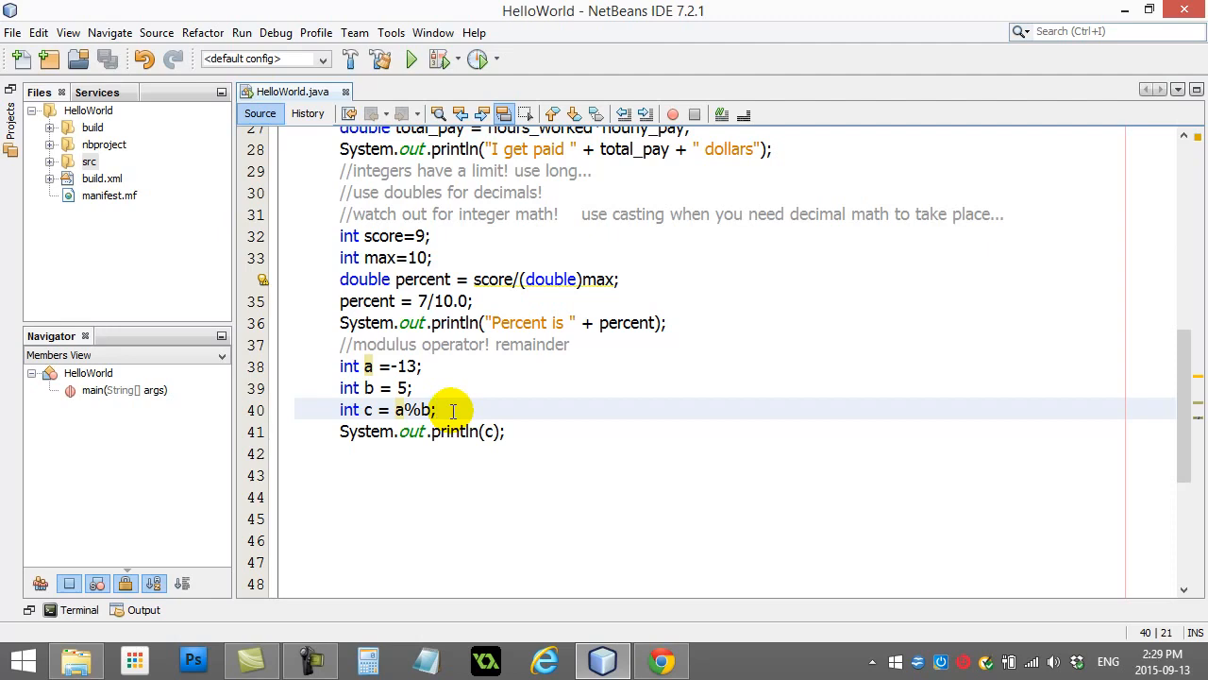
click(461, 389)
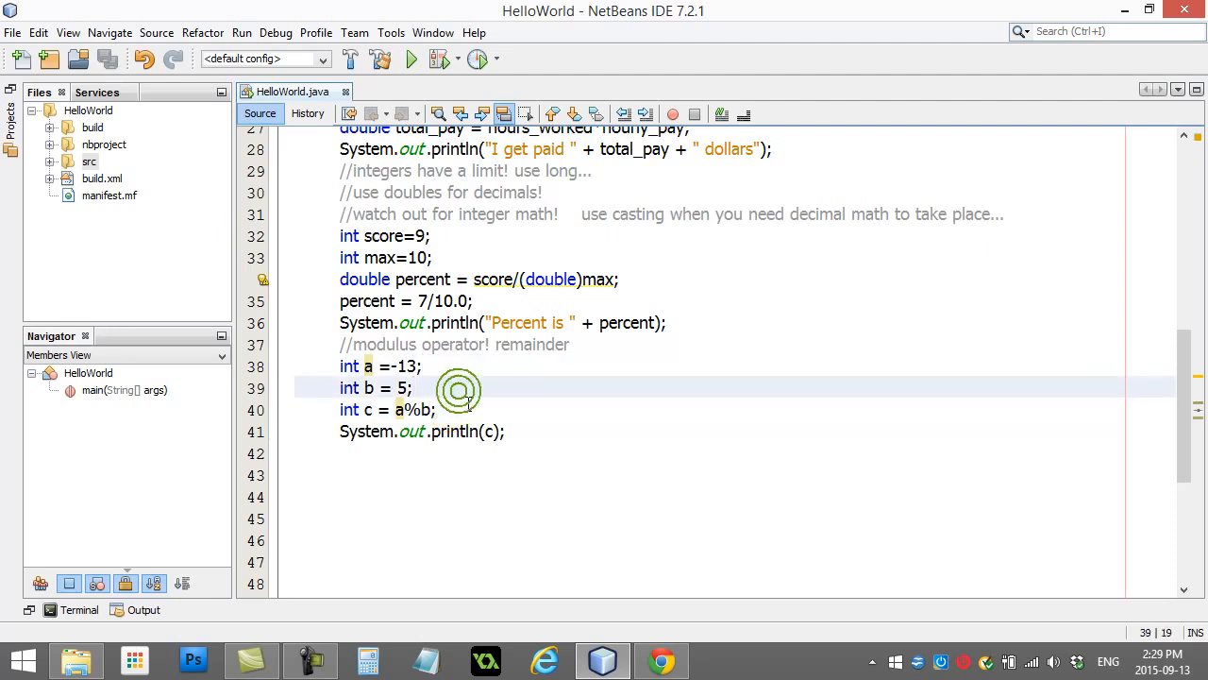